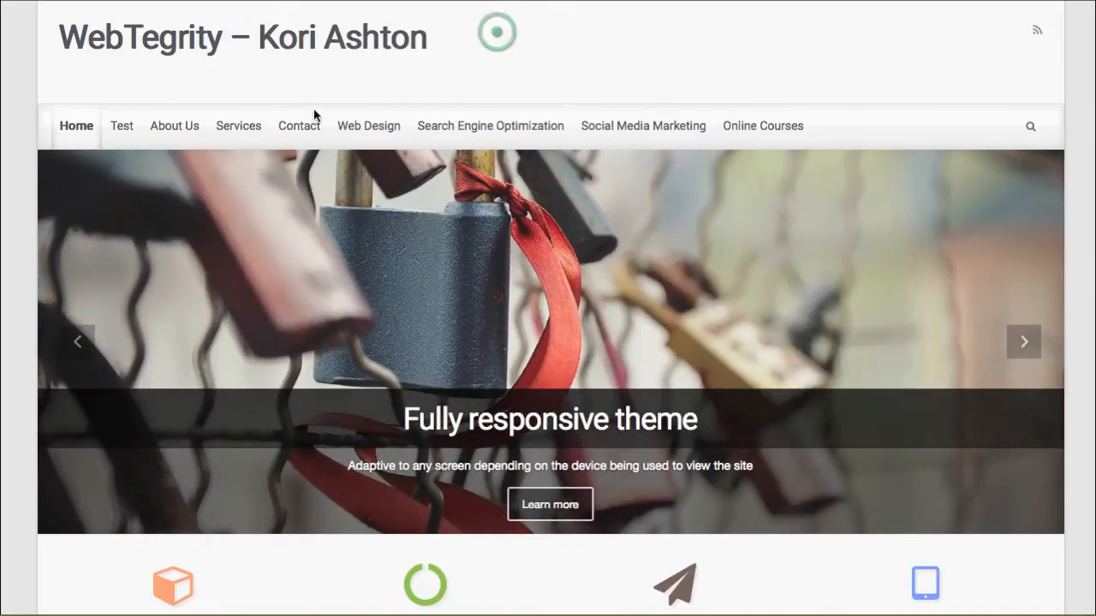
Uncheck 'Automatically add new top-level pages to this menu'.
{"action": "right_click", "coordinate": [620, 44]}
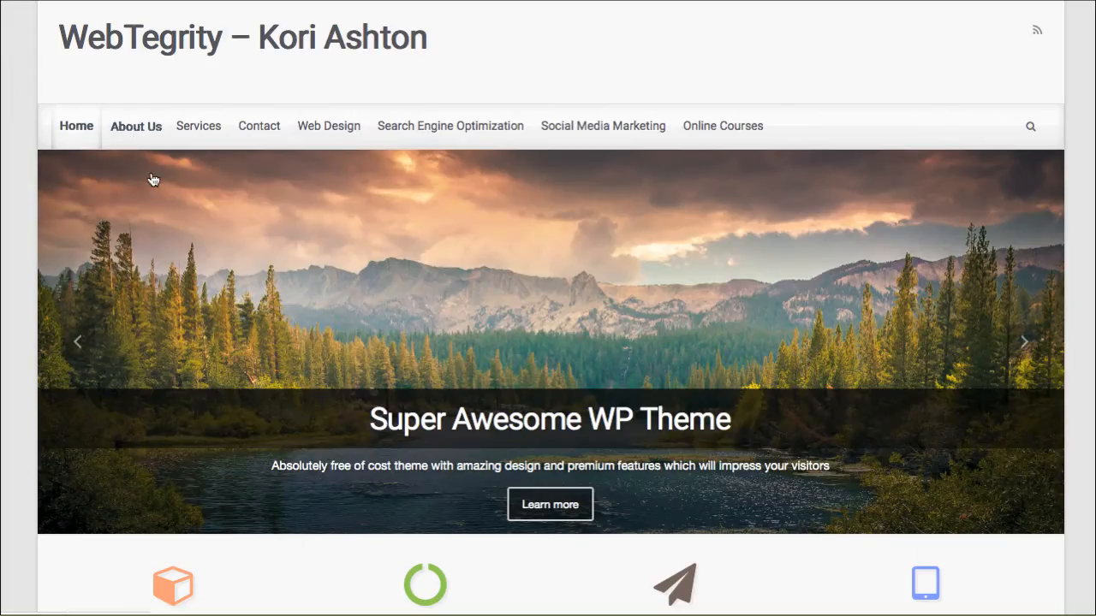
{"action": "mouse_move", "coordinate": [330, 126]}
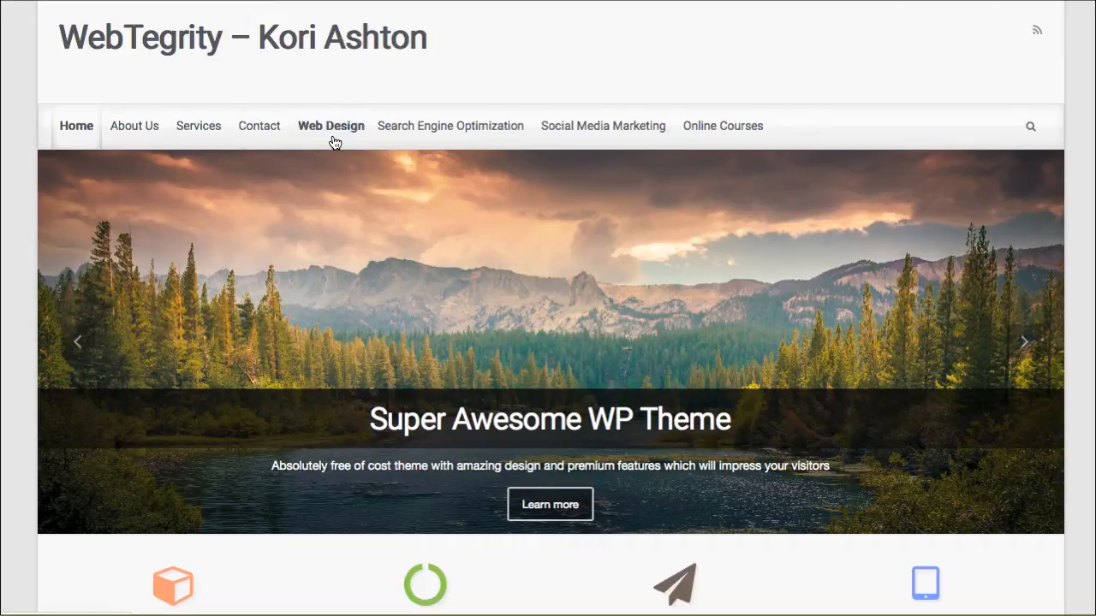
{"action": "mouse_move", "coordinate": [336, 161]}
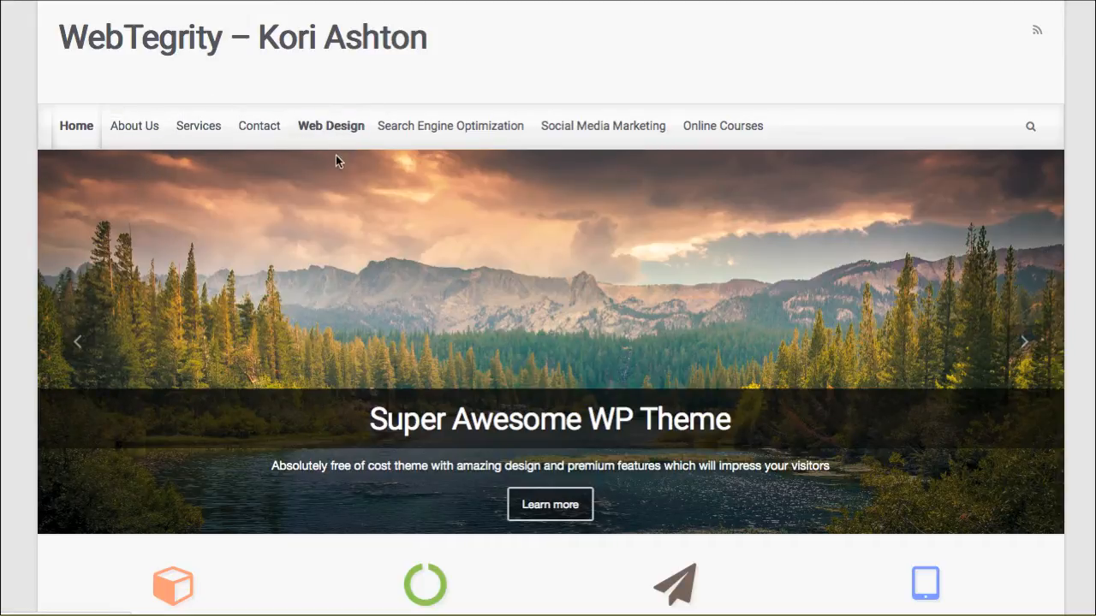
{"action": "mouse_move", "coordinate": [592, 146]}
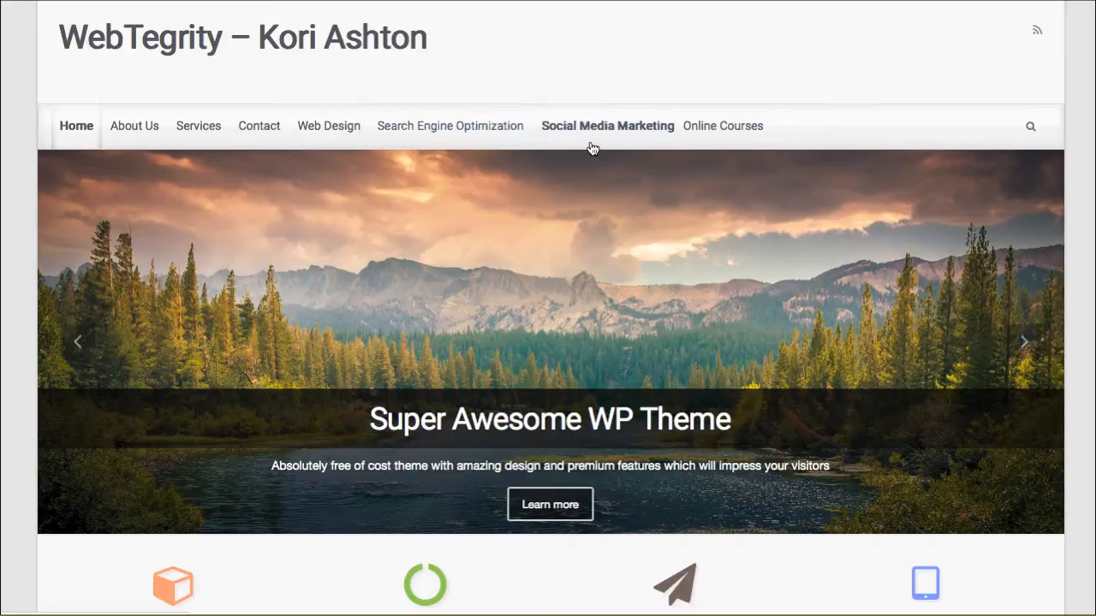
{"action": "mouse_move", "coordinate": [725, 126]}
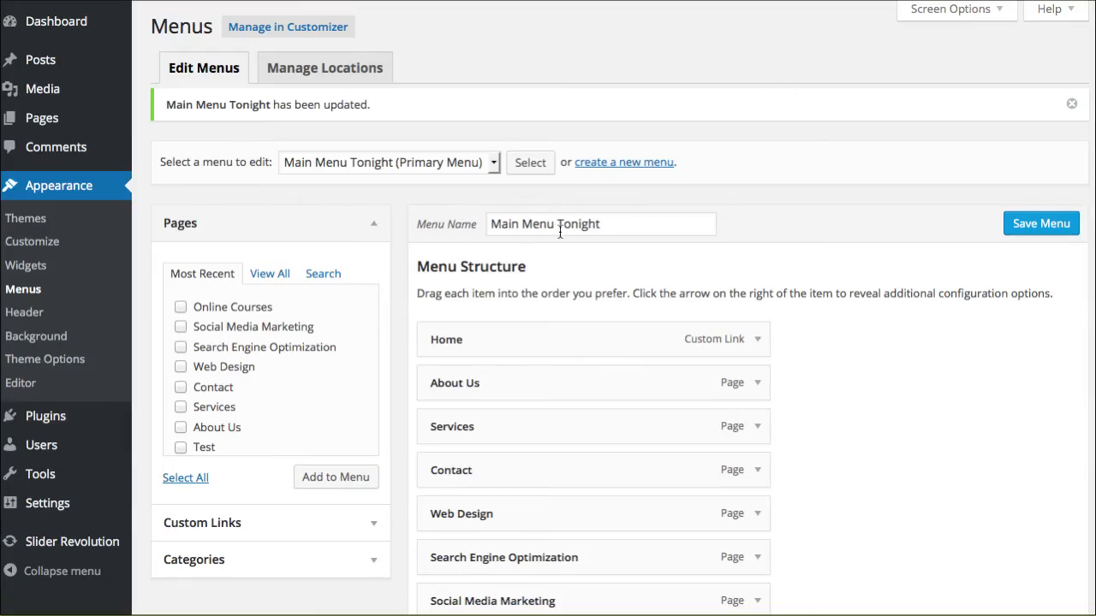
{"action": "scroll", "scroll_direction": "down", "scroll_amount": 3}
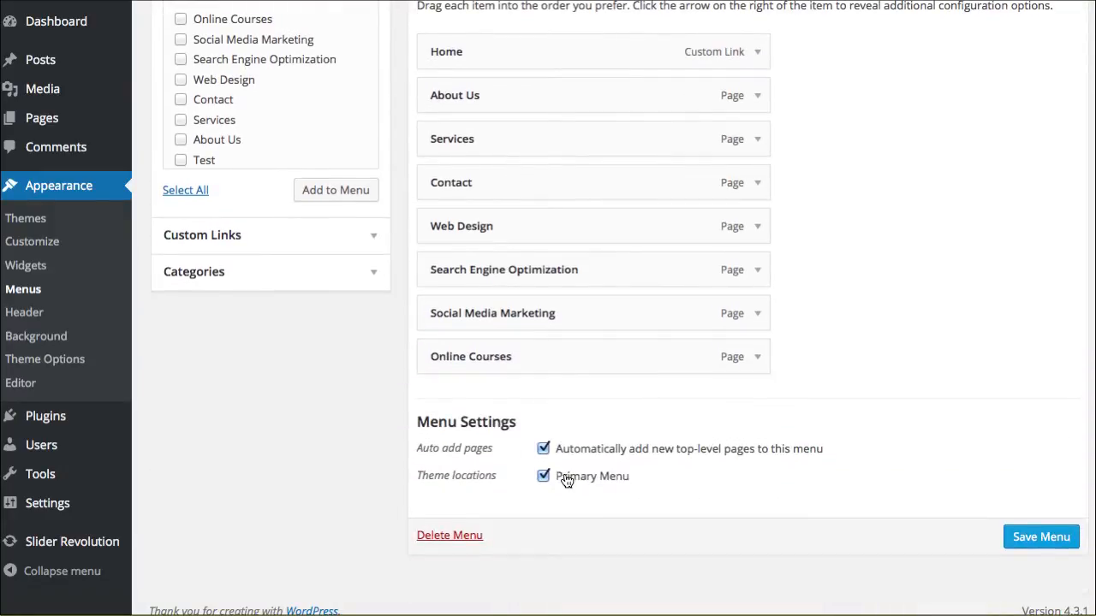
{"action": "mouse_move", "coordinate": [632, 490]}
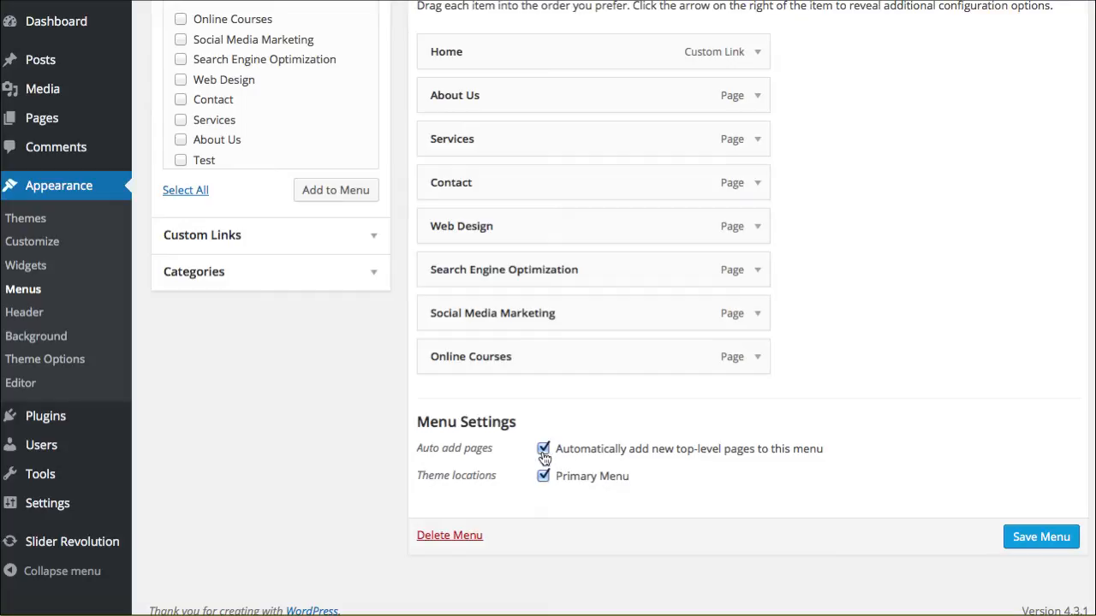
{"action": "left_click", "coordinate": [542, 448]}
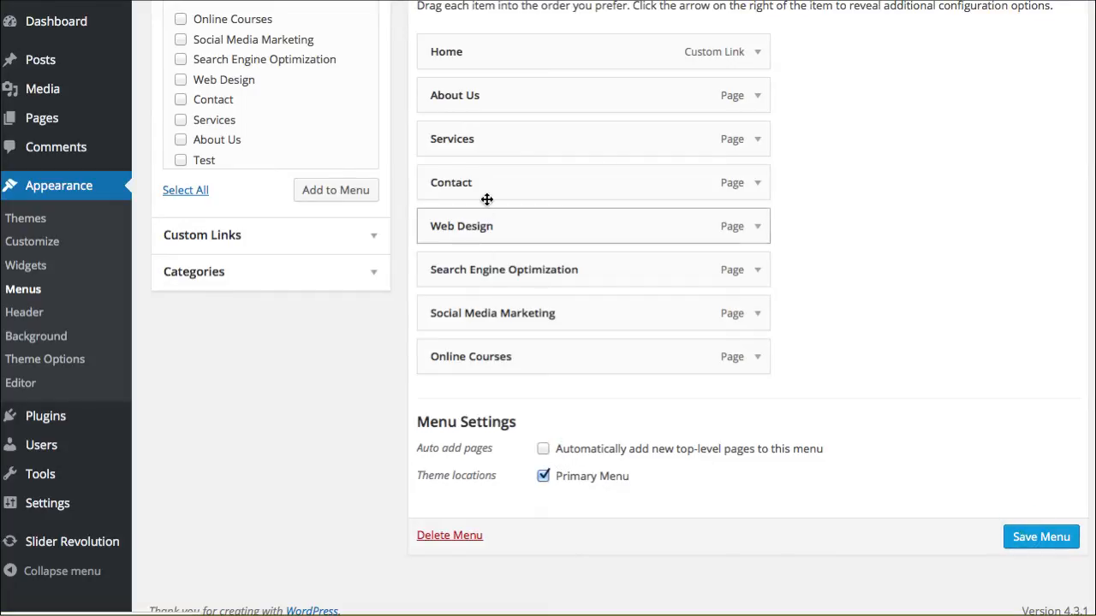
Add the Social Media Marketing page to Main Menu Tonight and save the menu.
{"action": "scroll", "scroll_direction": "up", "scroll_amount": 3}
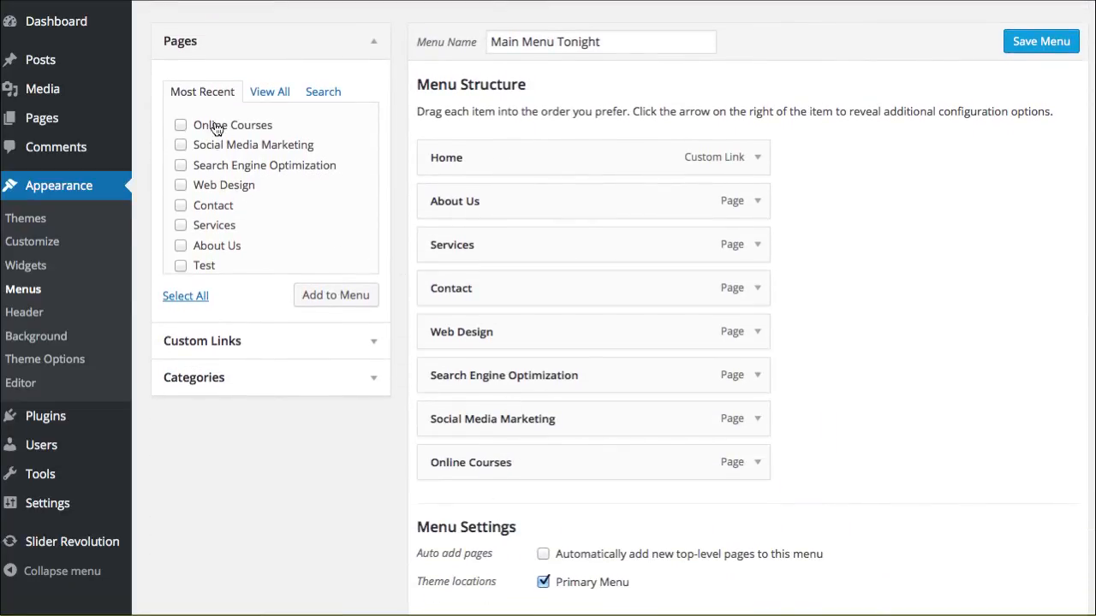
{"action": "left_click", "coordinate": [180, 143]}
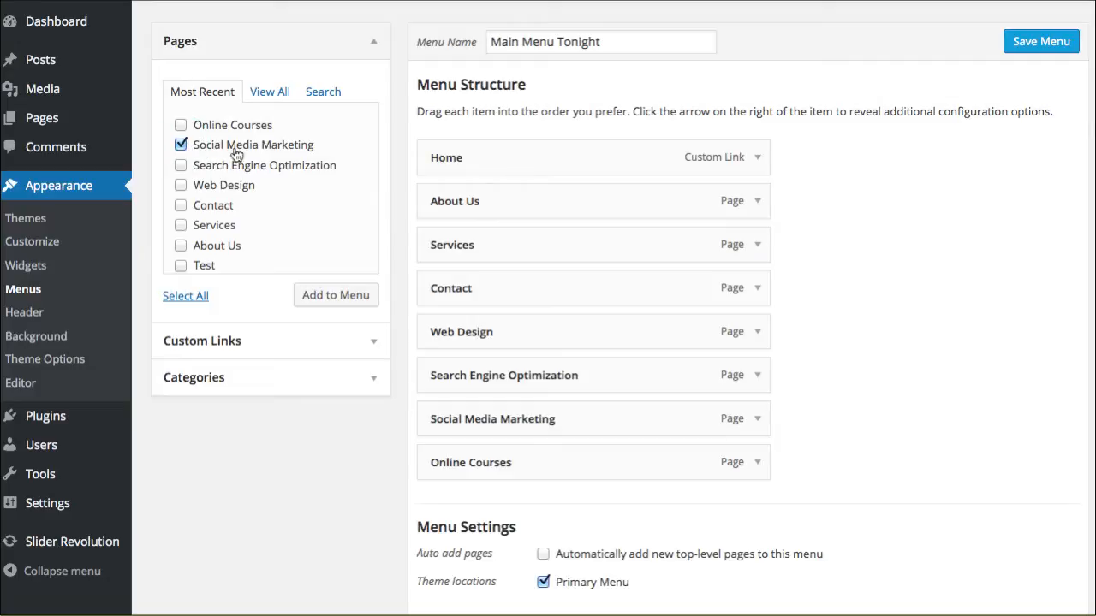
{"action": "mouse_move", "coordinate": [215, 229]}
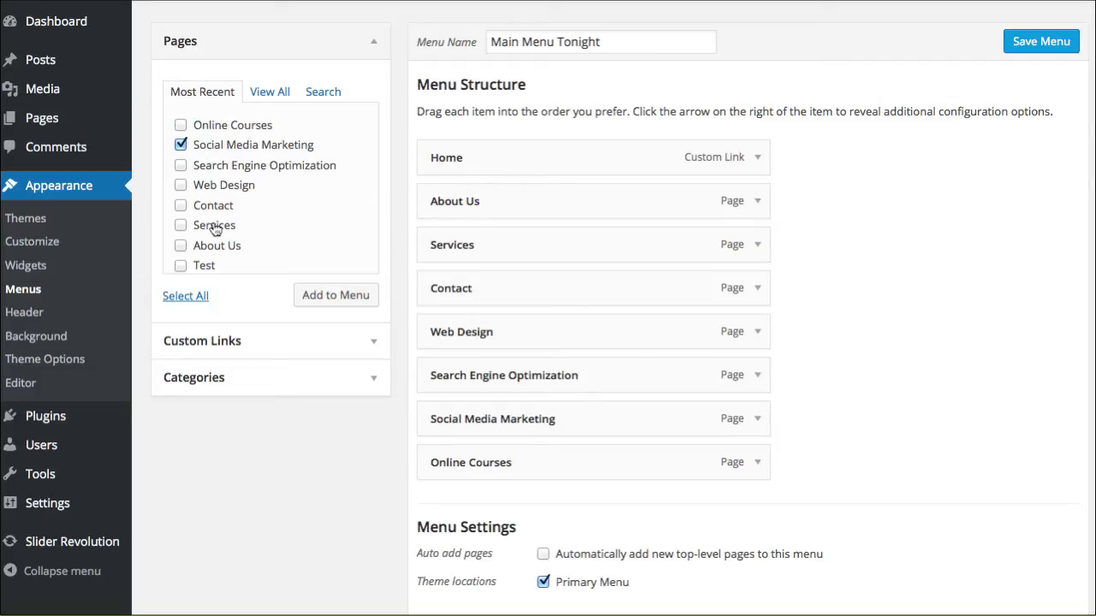
{"action": "left_click", "coordinate": [202, 341]}
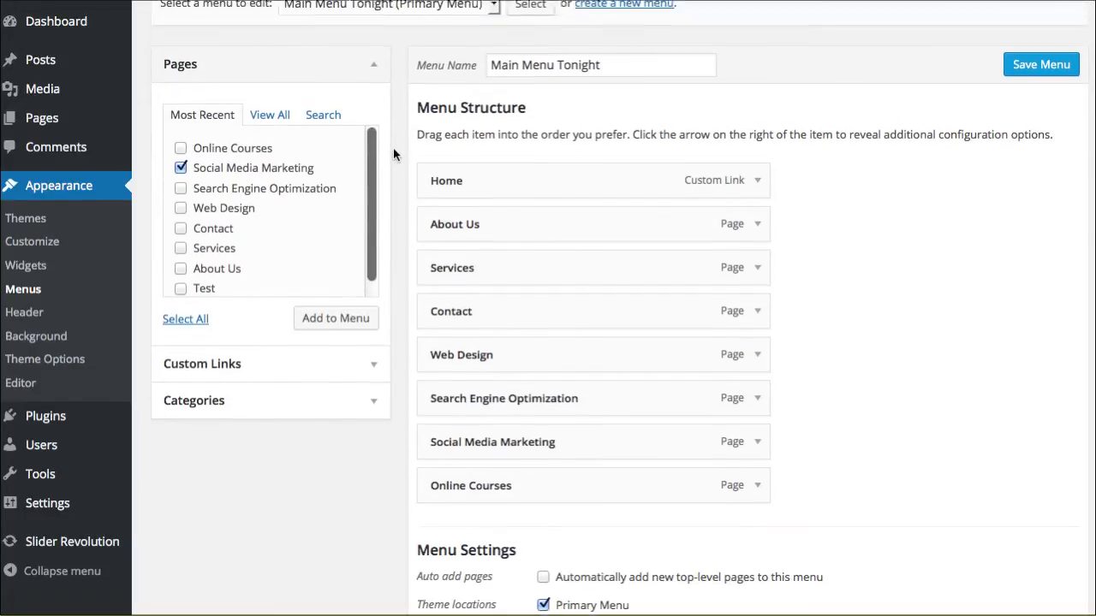
{"action": "left_click", "coordinate": [1040, 65]}
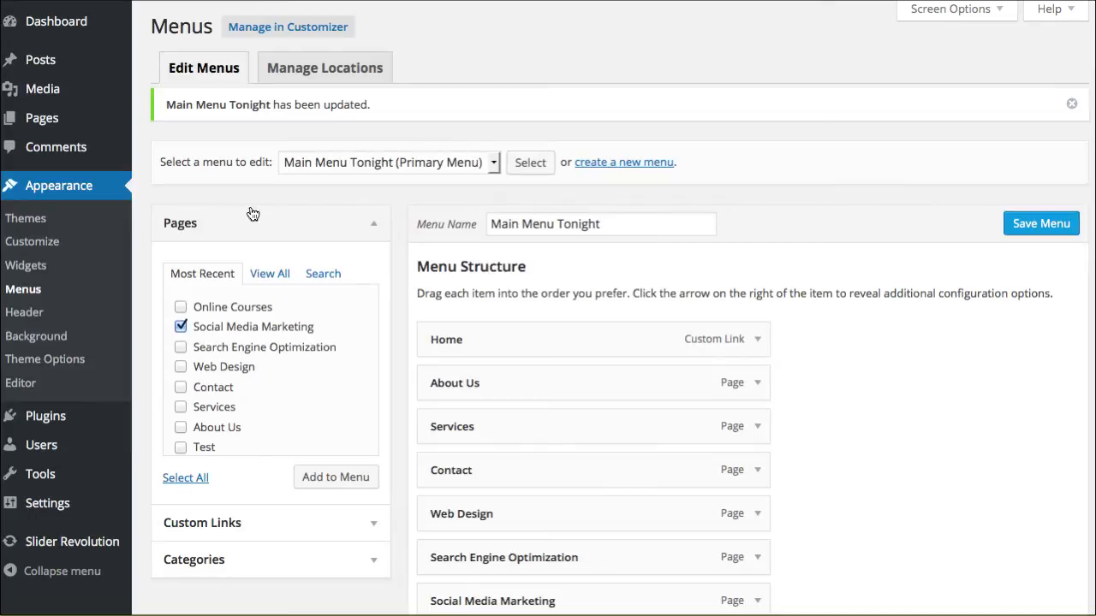
{"action": "mouse_move", "coordinate": [983, 20]}
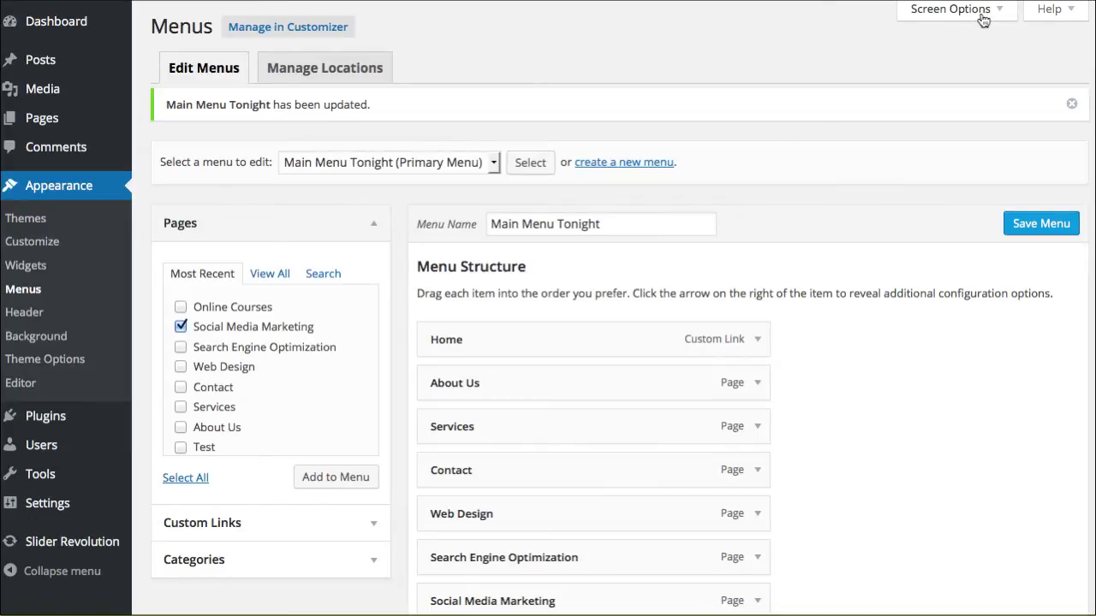
Enable the Posts box in Screen Options and scroll down to the Menu Structure.
{"action": "left_click", "coordinate": [950, 10]}
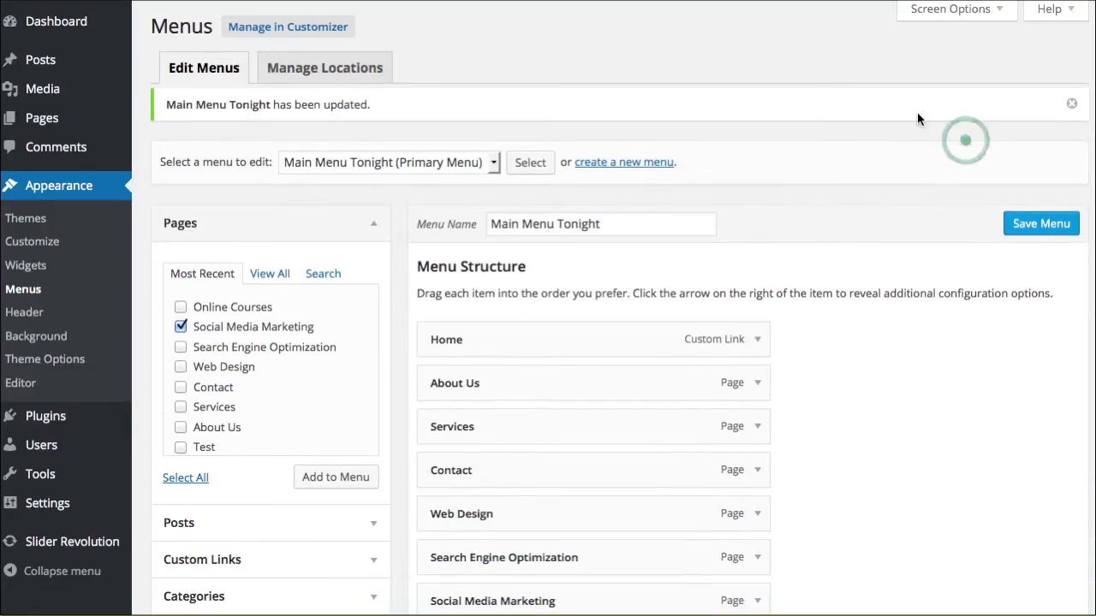
{"action": "scroll", "scroll_direction": "down", "scroll_amount": 3}
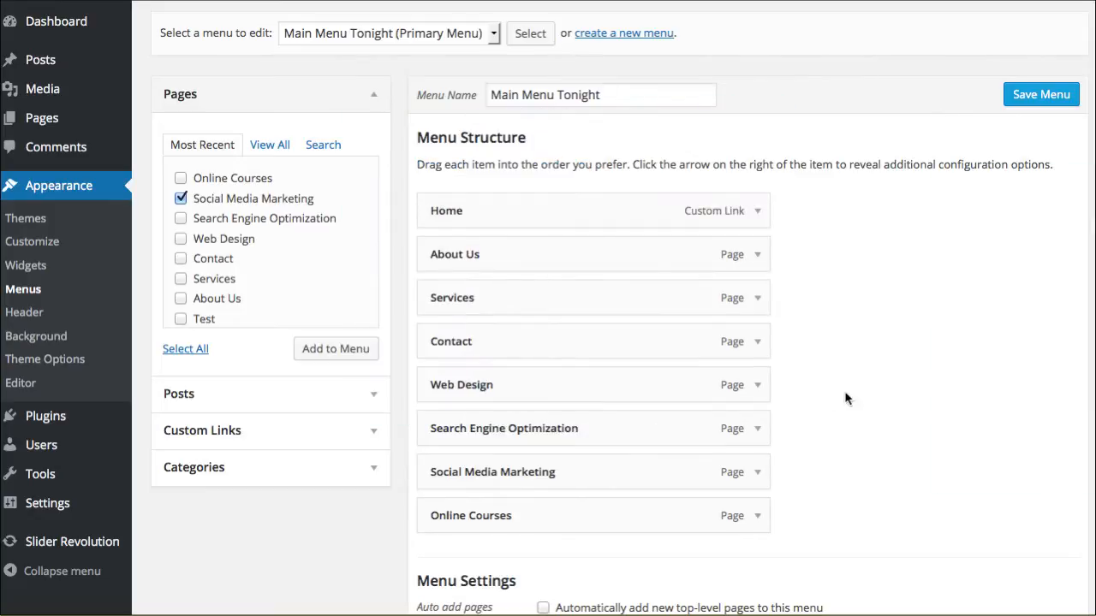
{"action": "mouse_move", "coordinate": [496, 297]}
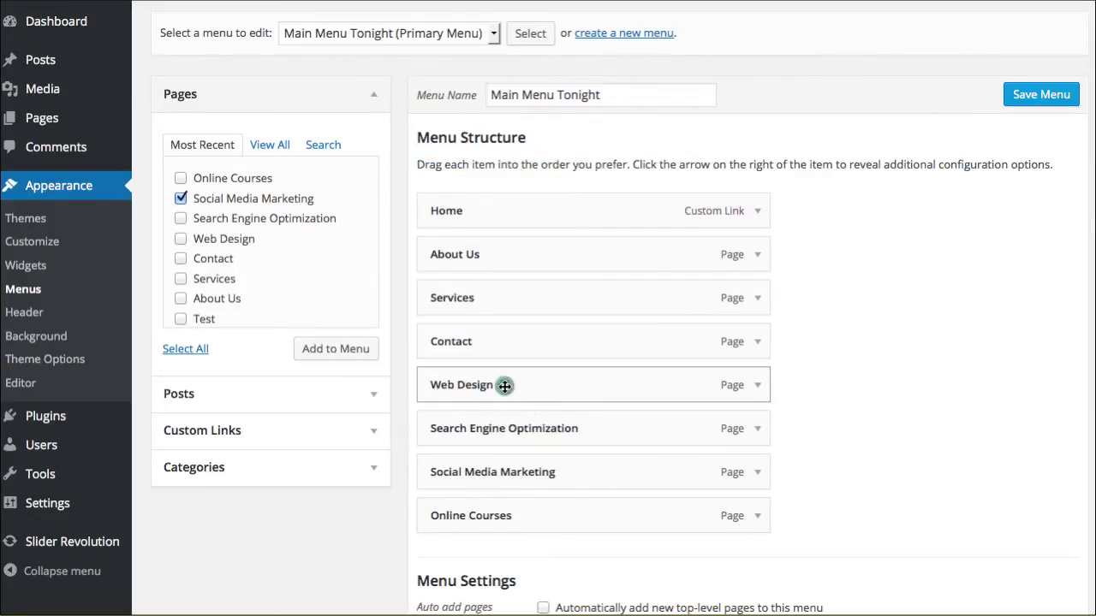
{"action": "mouse_move", "coordinate": [539, 387]}
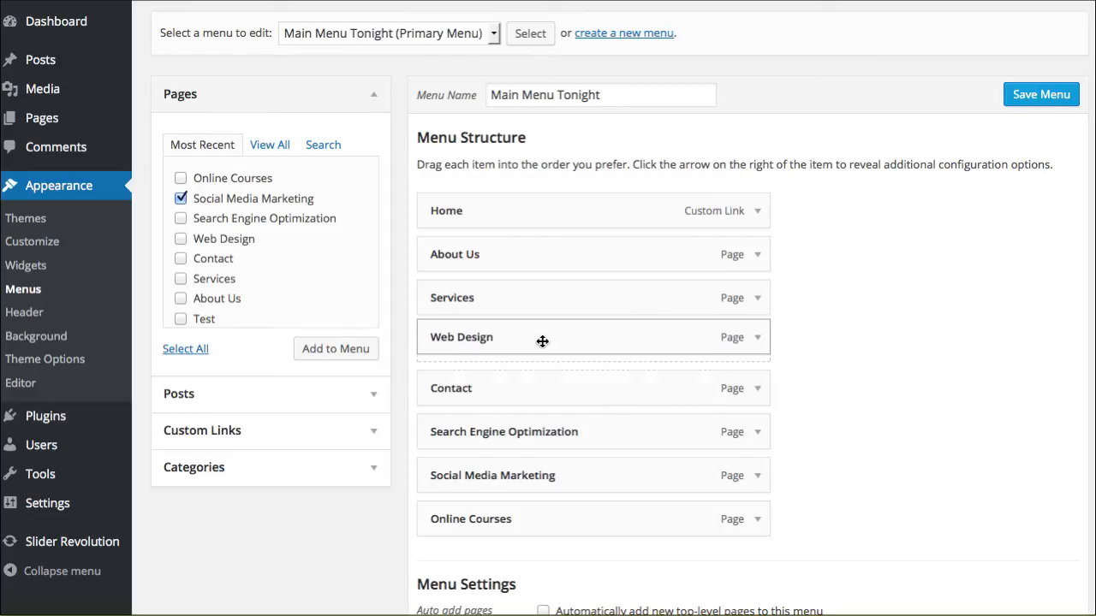
Drag Web Design, Search Engine Optimization and Online Courses under Services as indented sub-items.
{"action": "left_click_drag", "start_coordinate": [542, 336], "coordinate": [541, 386]}
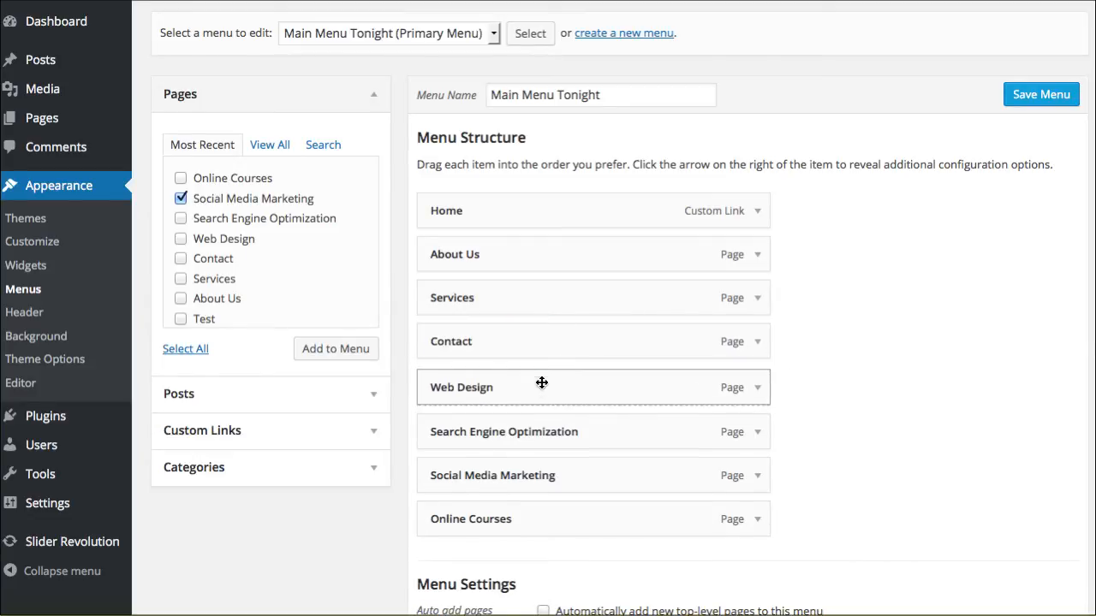
{"action": "left_click_drag", "start_coordinate": [542, 386], "coordinate": [544, 338]}
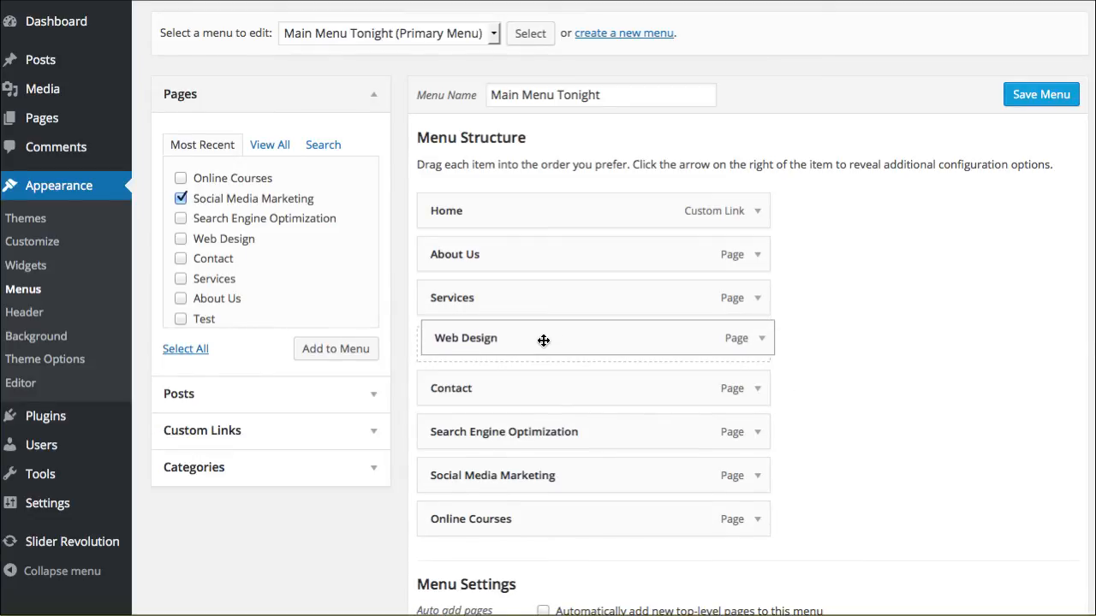
{"action": "left_click_drag", "start_coordinate": [544, 338], "coordinate": [575, 340]}
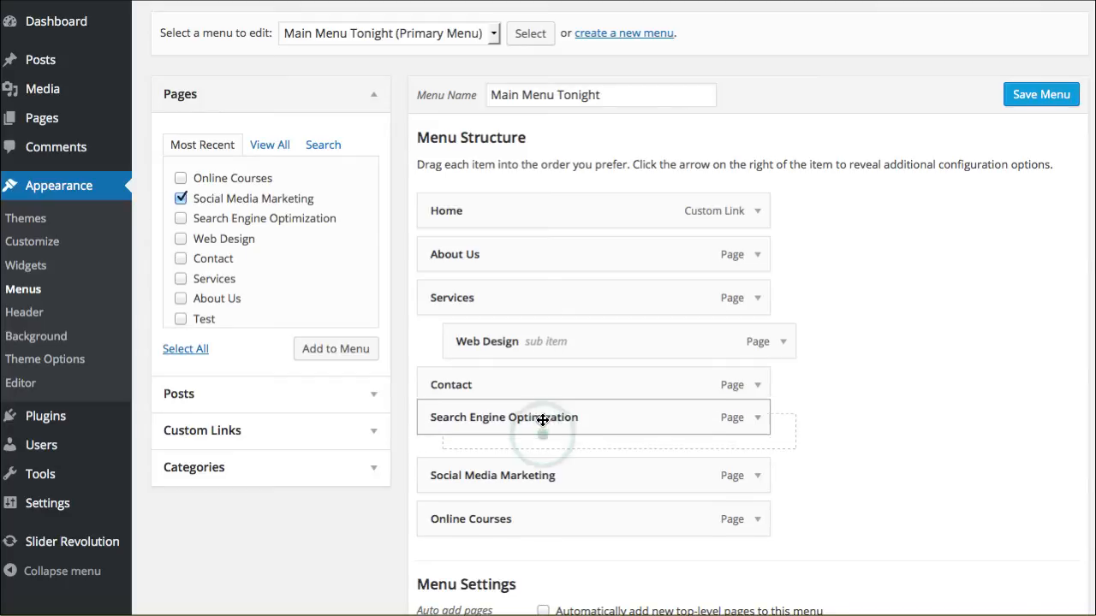
{"action": "left_click_drag", "start_coordinate": [542, 419], "coordinate": [571, 392]}
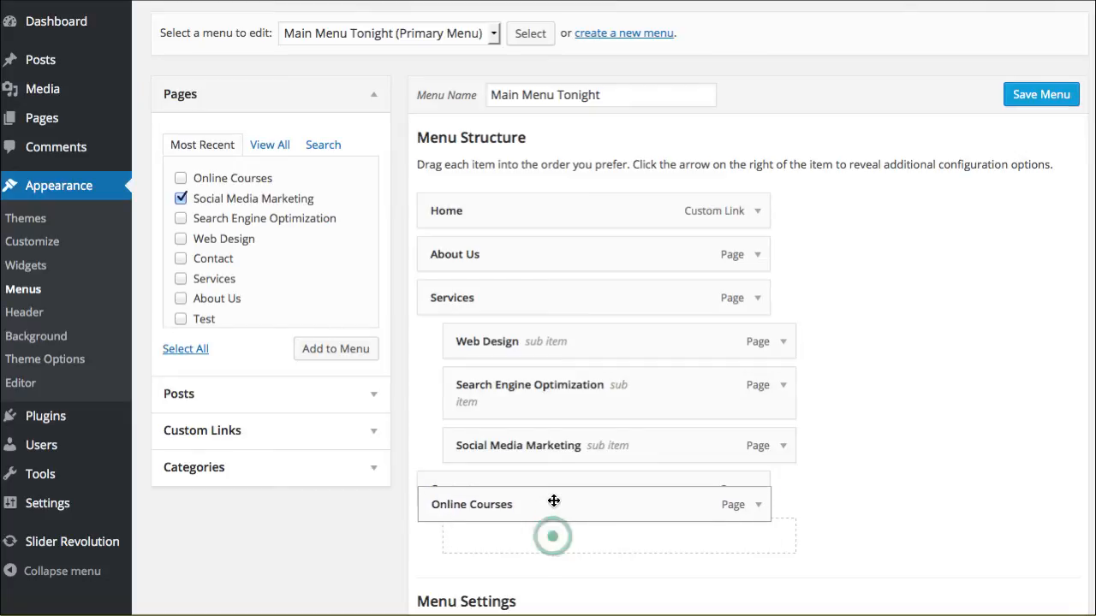
{"action": "left_click_drag", "start_coordinate": [553, 503], "coordinate": [582, 489]}
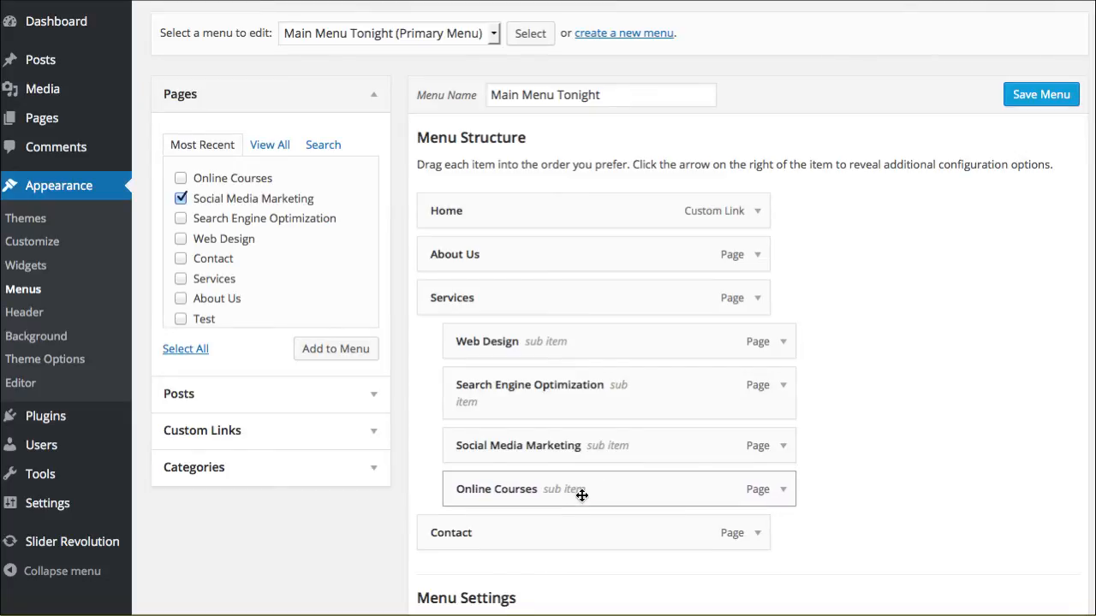
{"action": "mouse_move", "coordinate": [611, 477]}
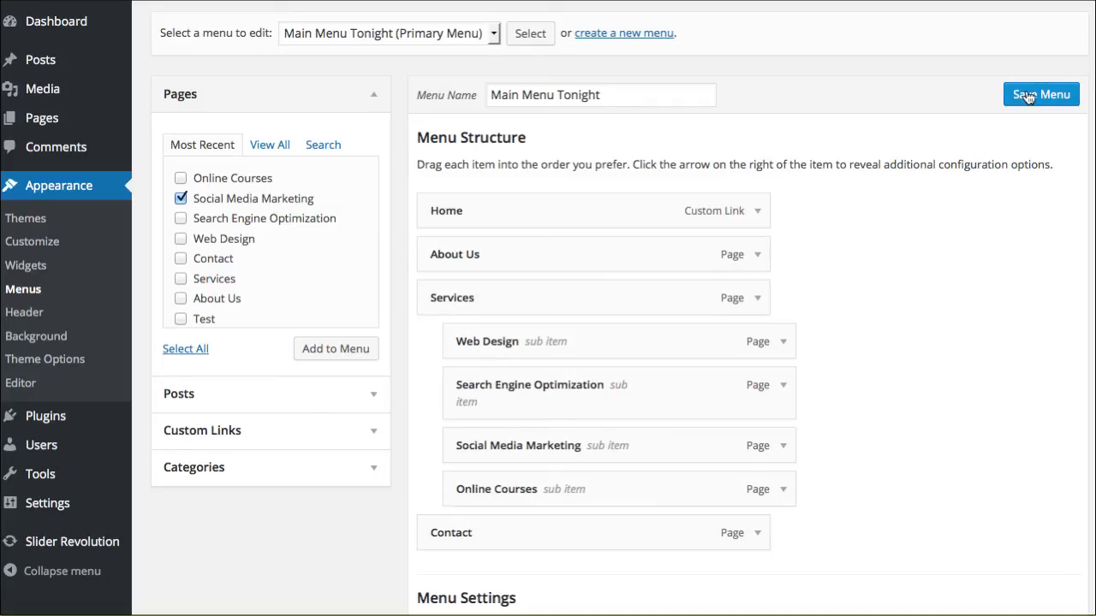
Save Main Menu Tonight with the services nested under Services.
{"action": "left_click", "coordinate": [1041, 94]}
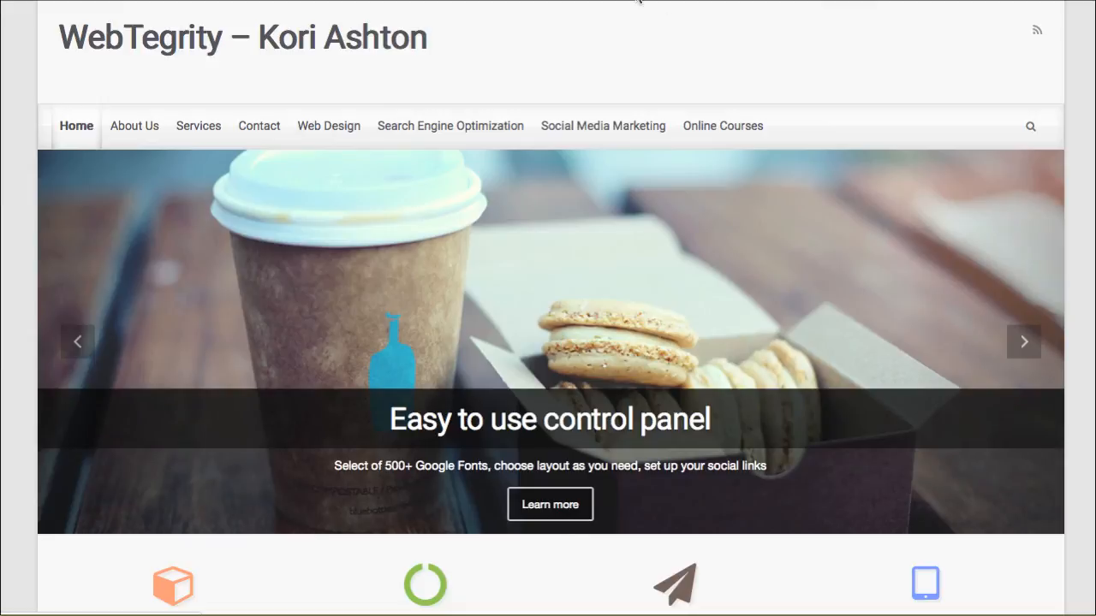
{"action": "mouse_move", "coordinate": [614, 151]}
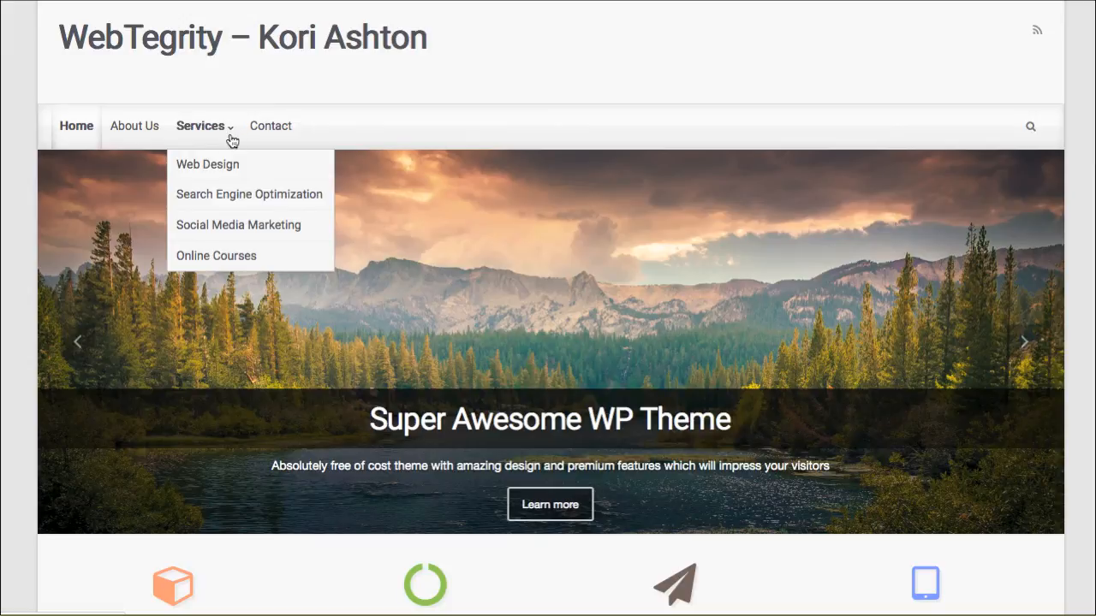
{"action": "mouse_move", "coordinate": [222, 231]}
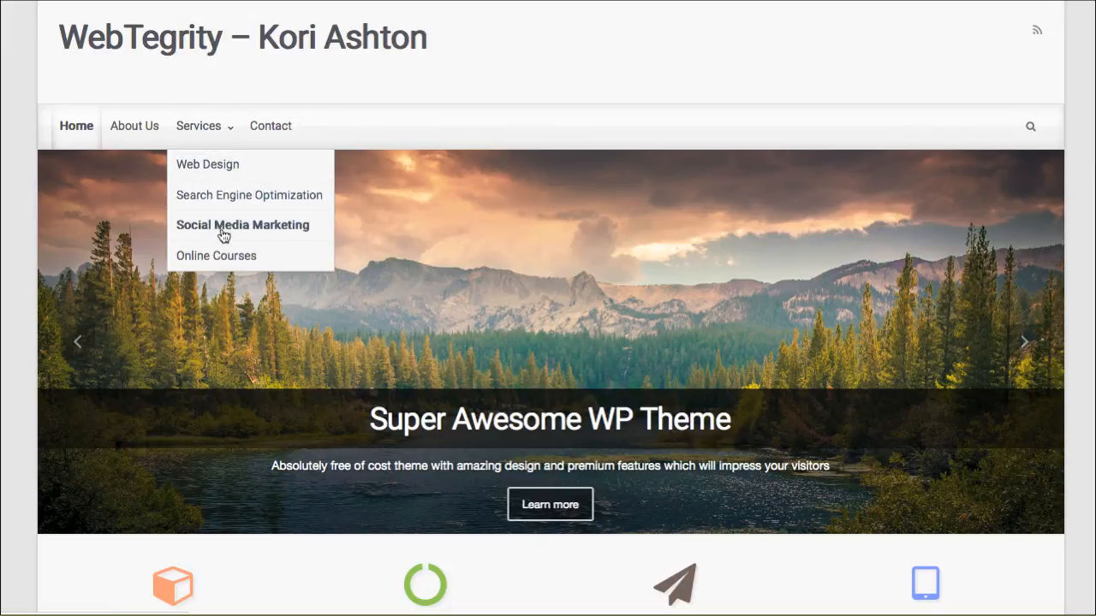
{"action": "mouse_move", "coordinate": [921, 231]}
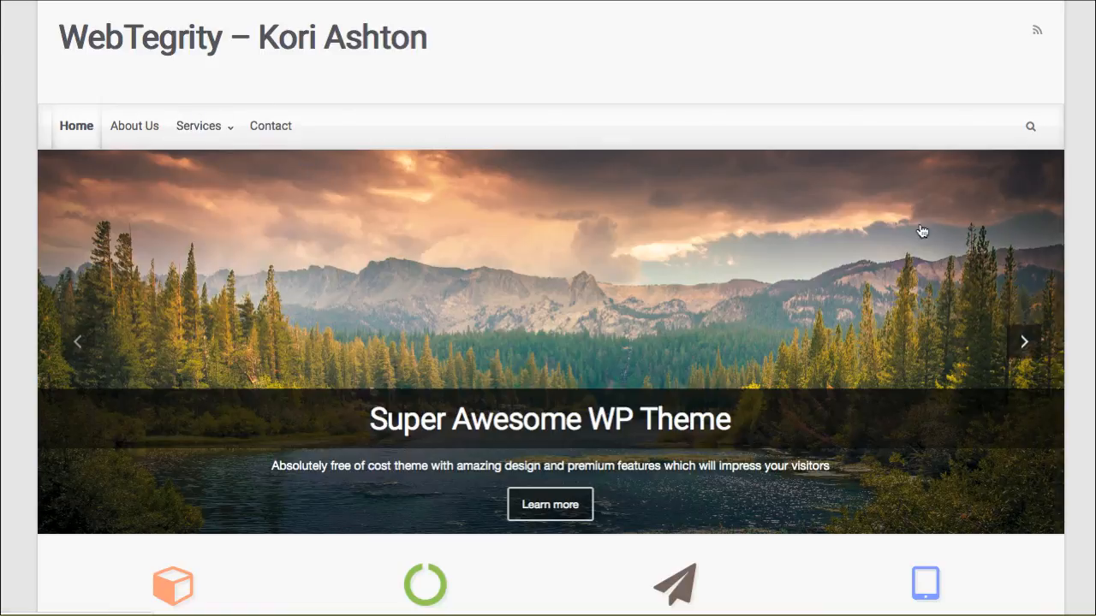